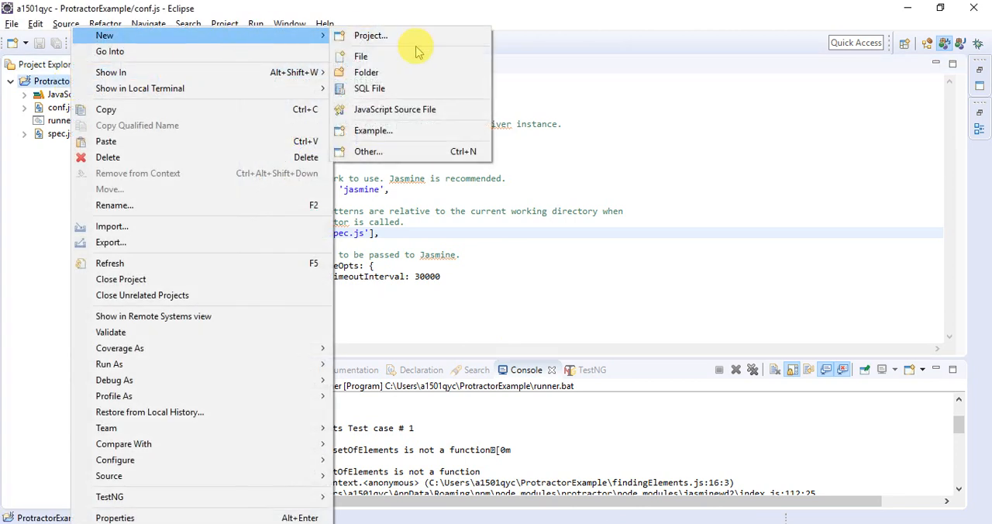
- Create a new file named findingElements_spec.js in the ProtractorExample project
left_click(359, 55)
type("findingElement")
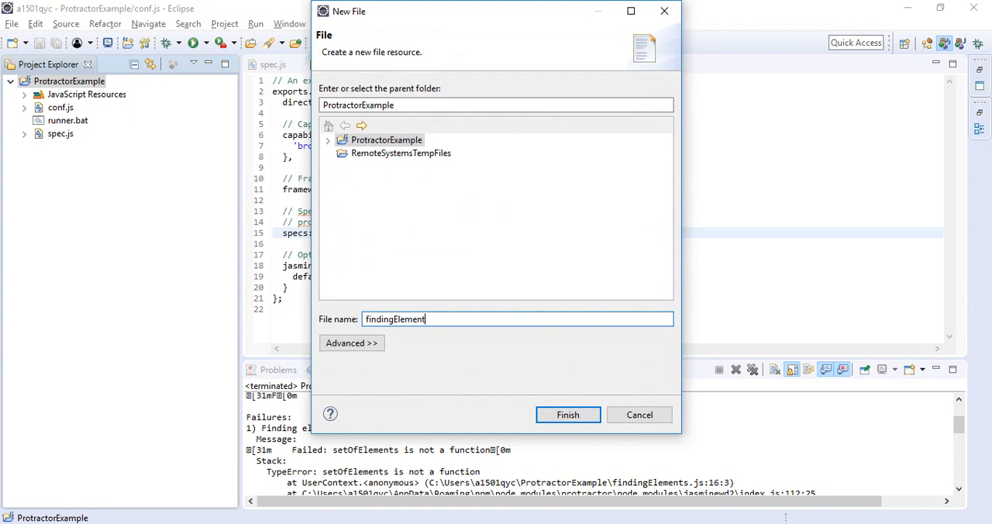
type("_spec.")
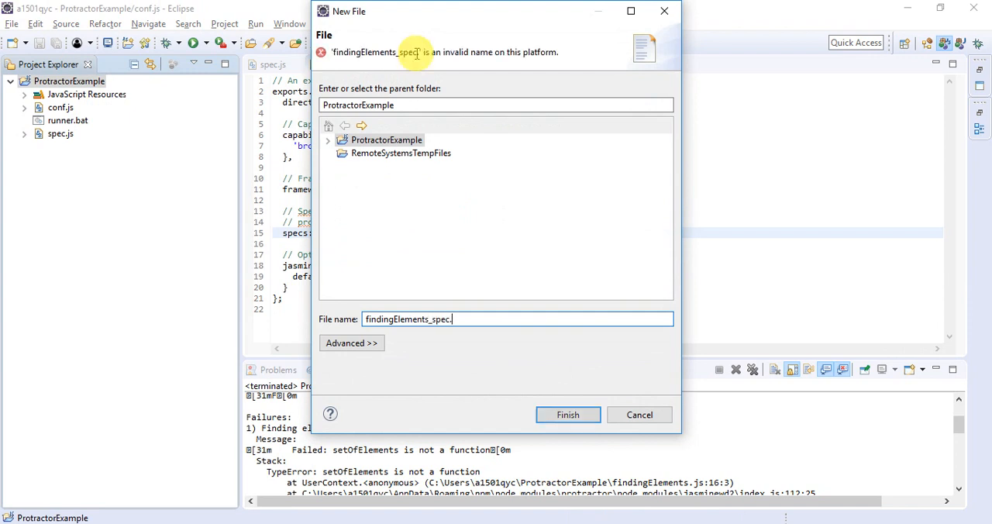
left_click(567, 415)
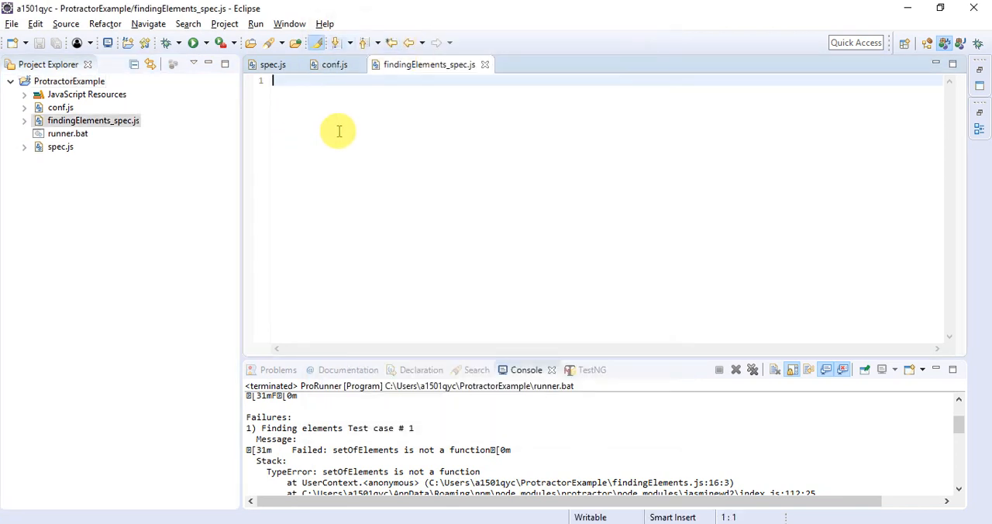
- Write describe('Summary Test cases', function(){ as the suite wrapper
type("describe")
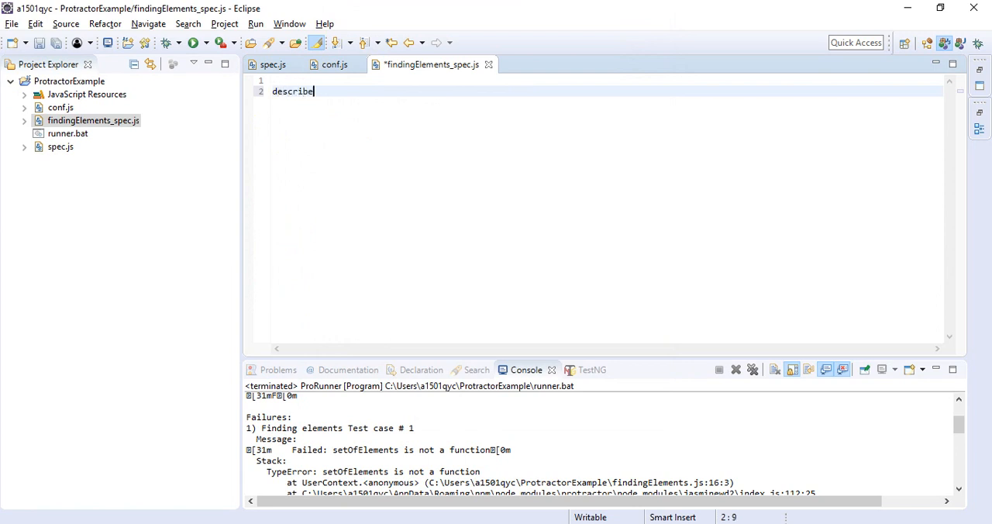
type("('')")
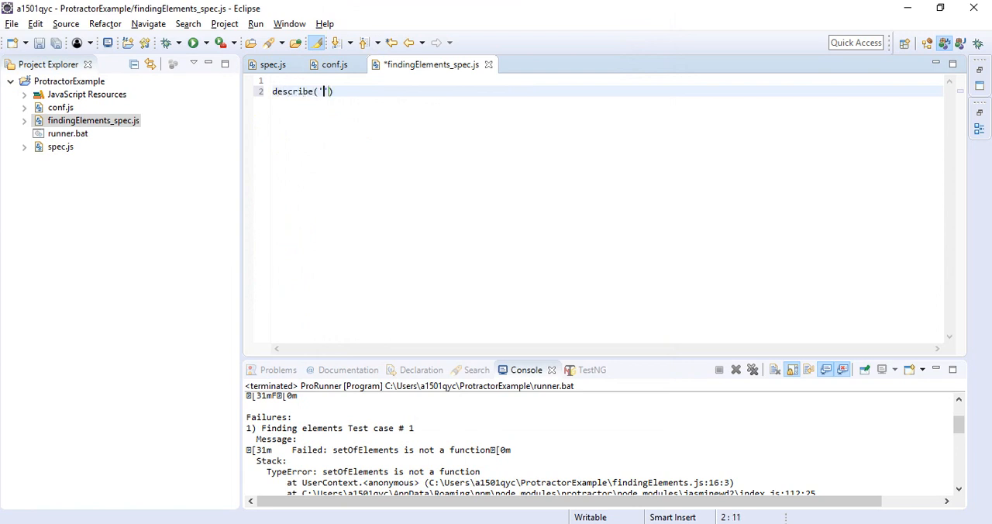
type("Su")
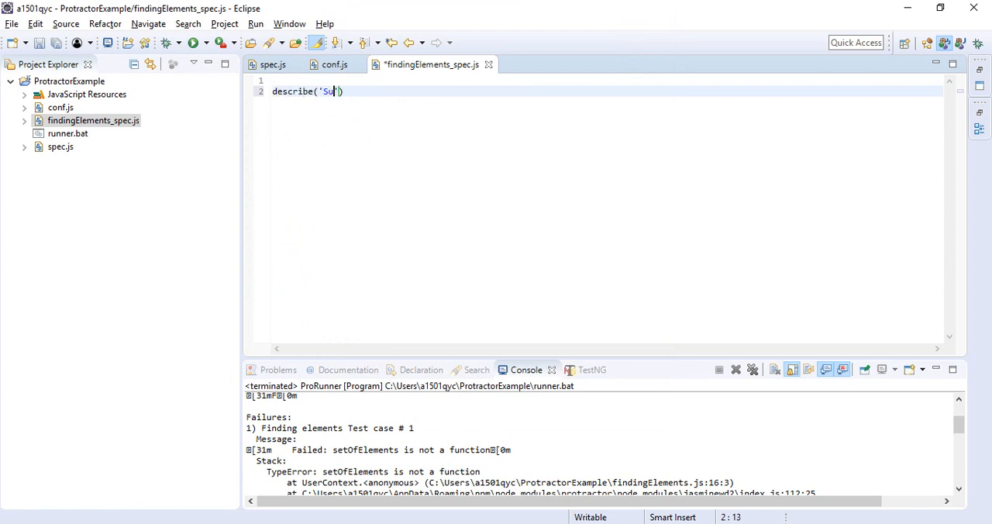
type("mmary")
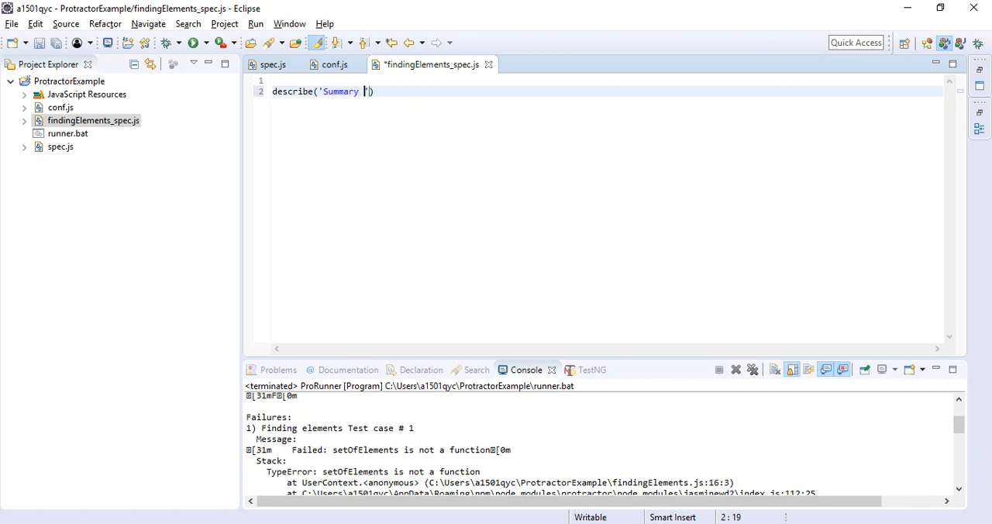
type("Test cases'")
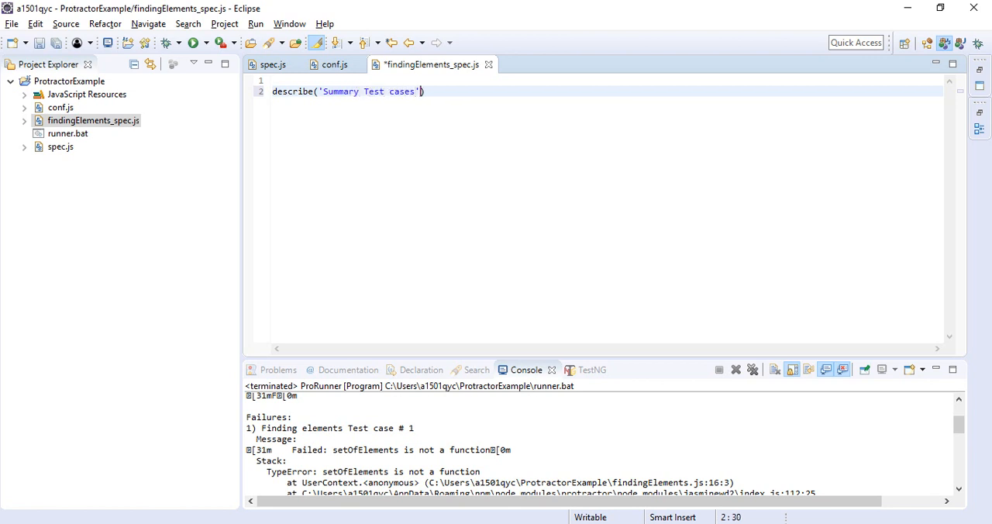
type(", function)")
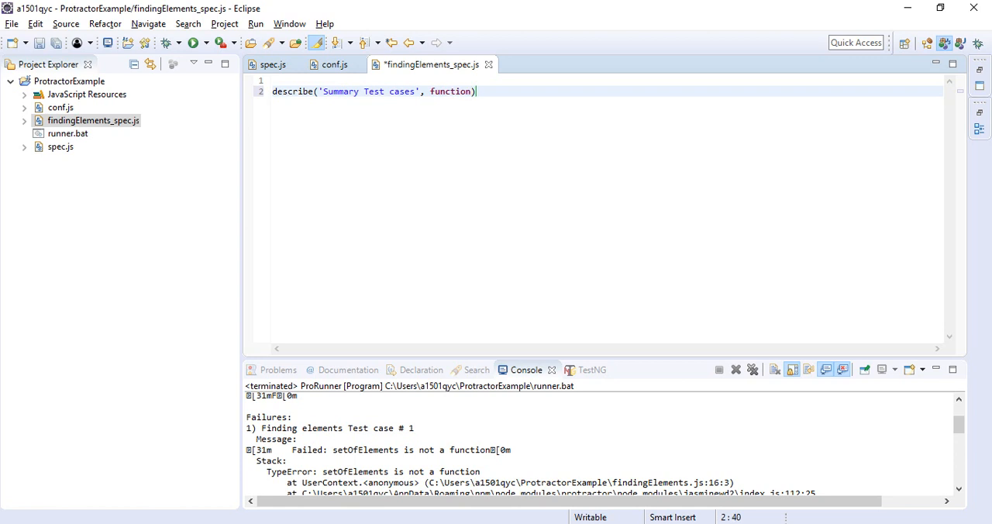
type("{")
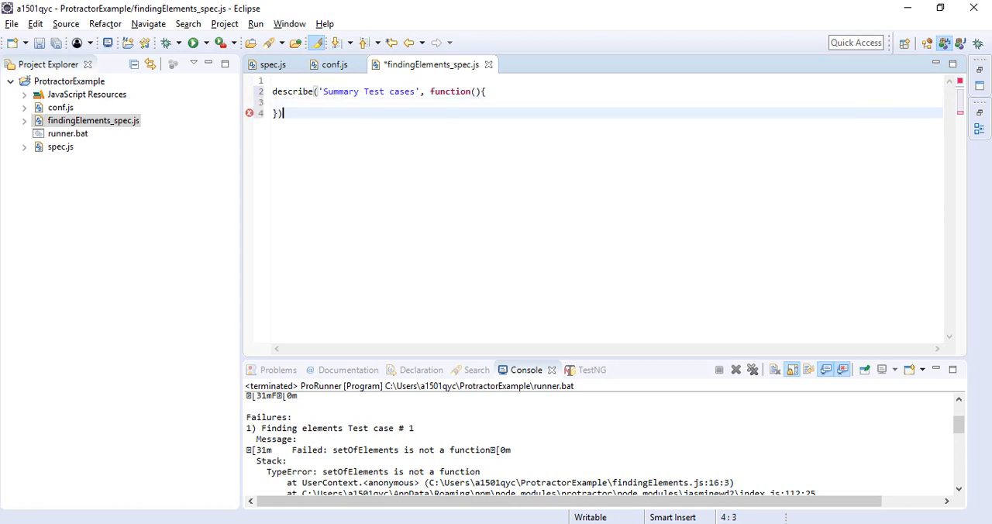
- Start the it('TC#1 - finding element', function() test case inside it
type("it()")
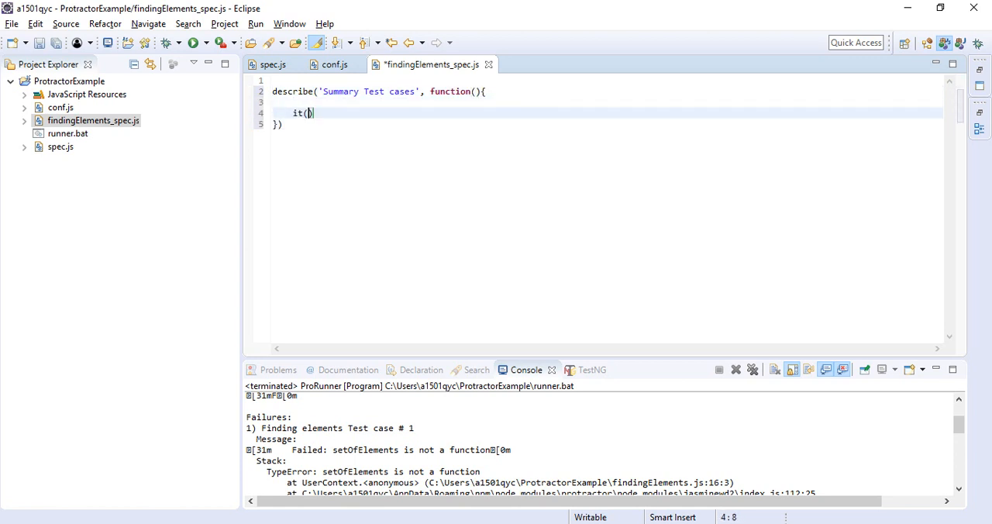
type("'TC#1 0'")
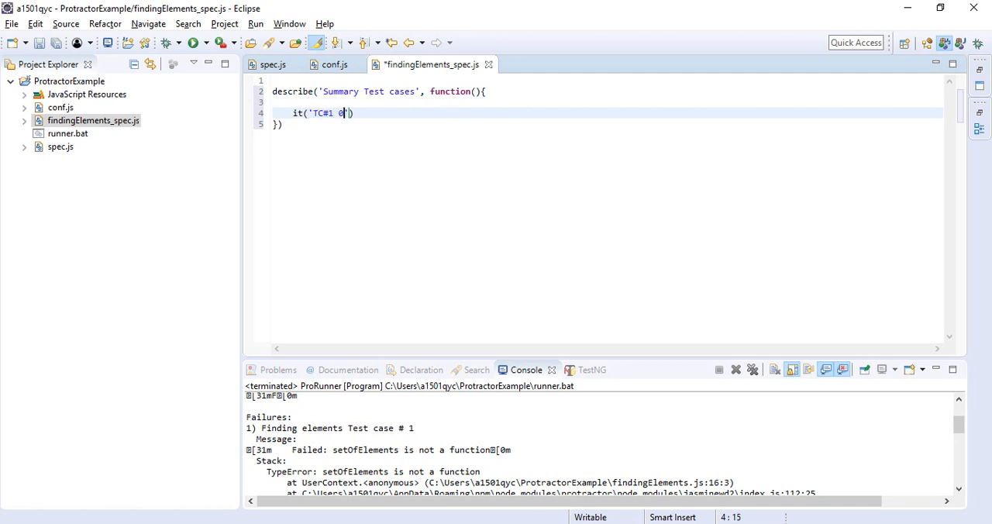
type("- finding element")
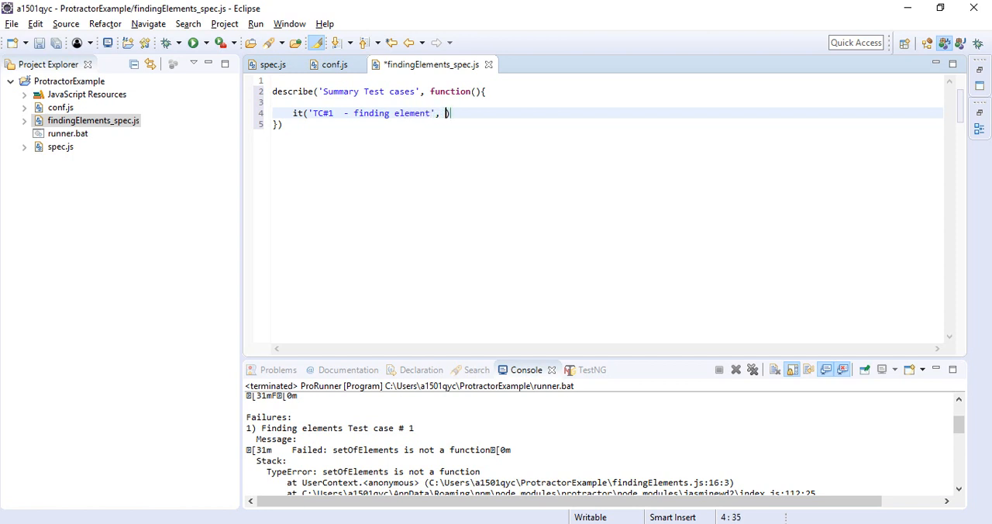
type("function")
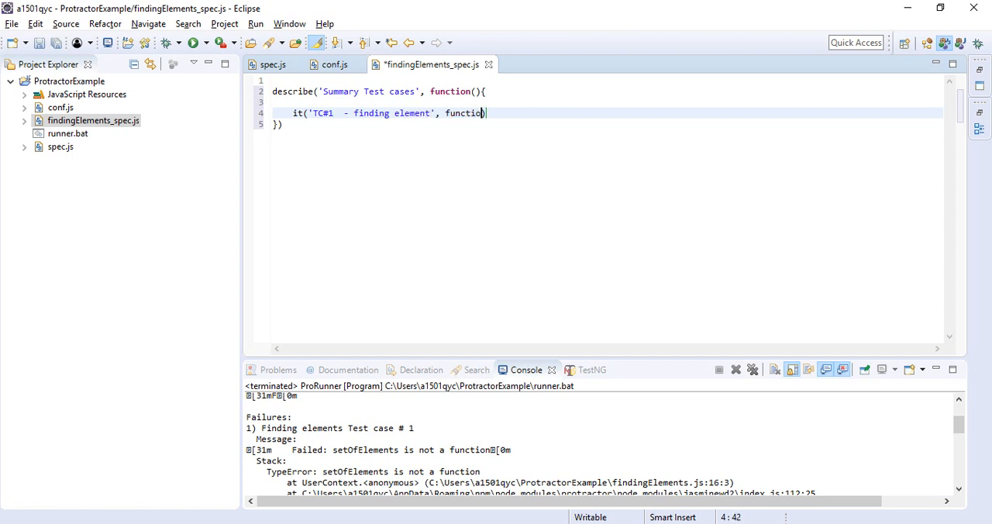
type("()")
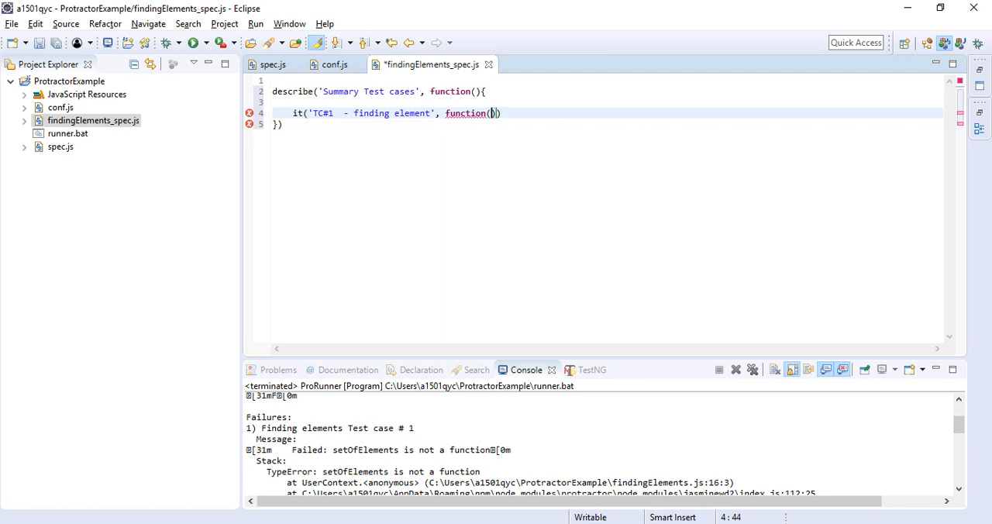
type("{")
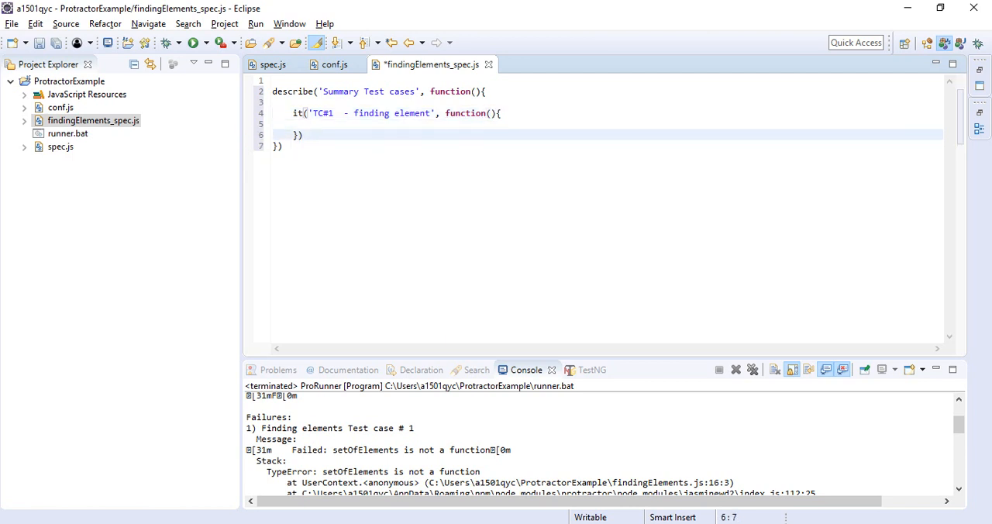
type("br")
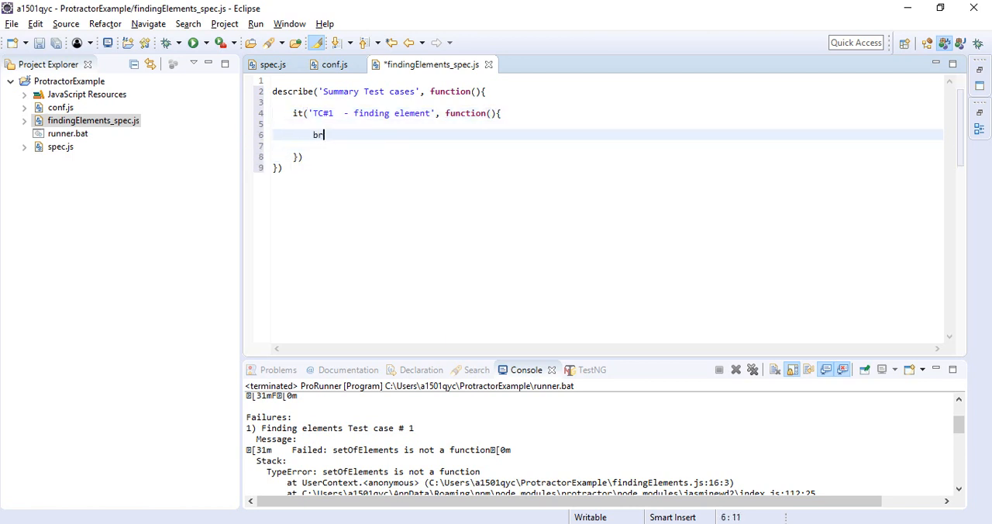
type("owser.get")
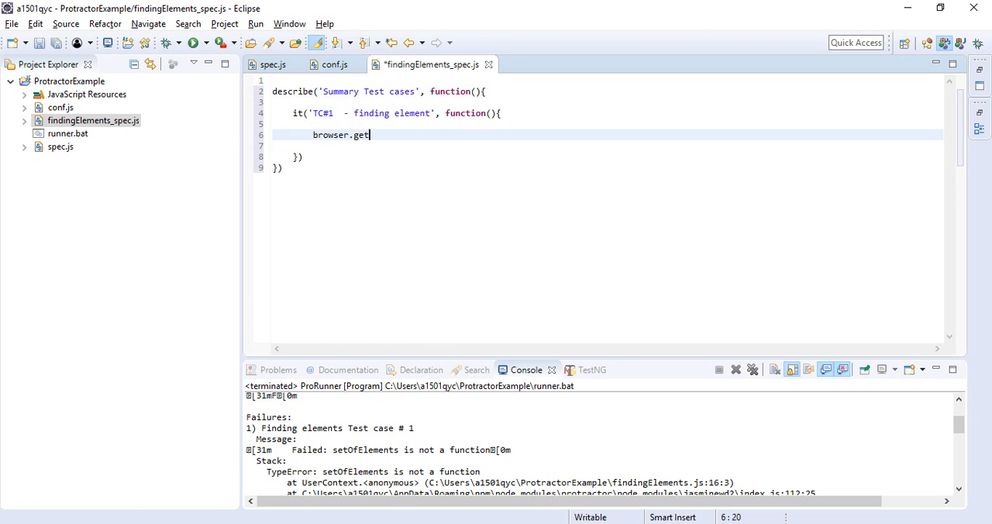
type("()")
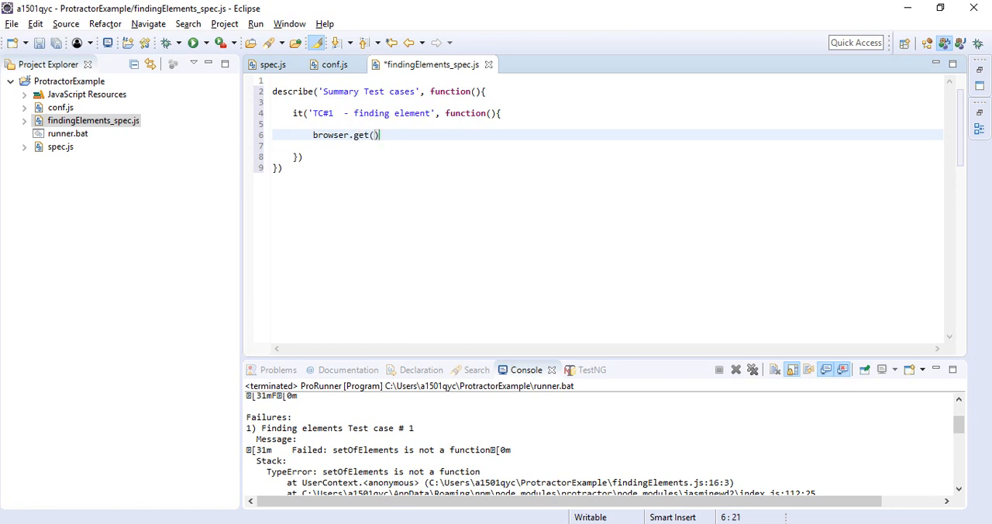
type("''")
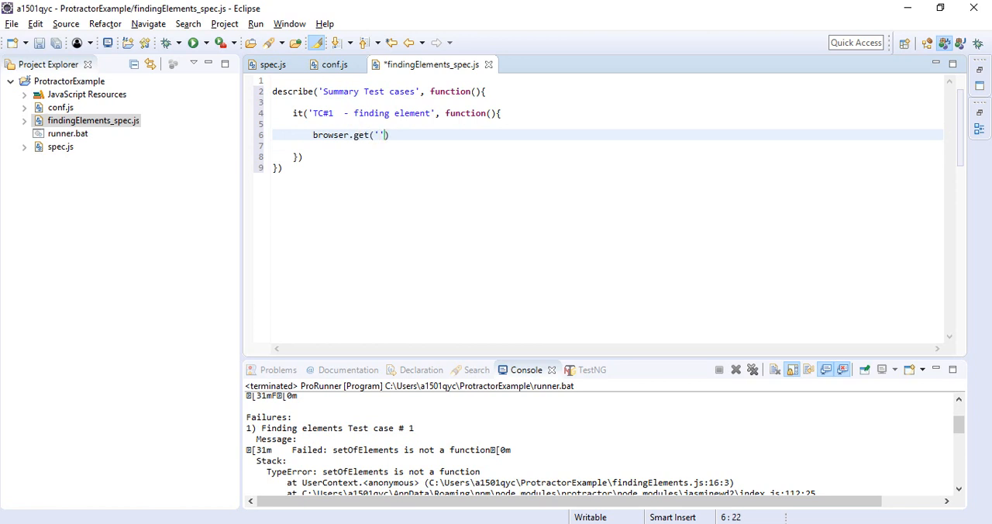
type("http")
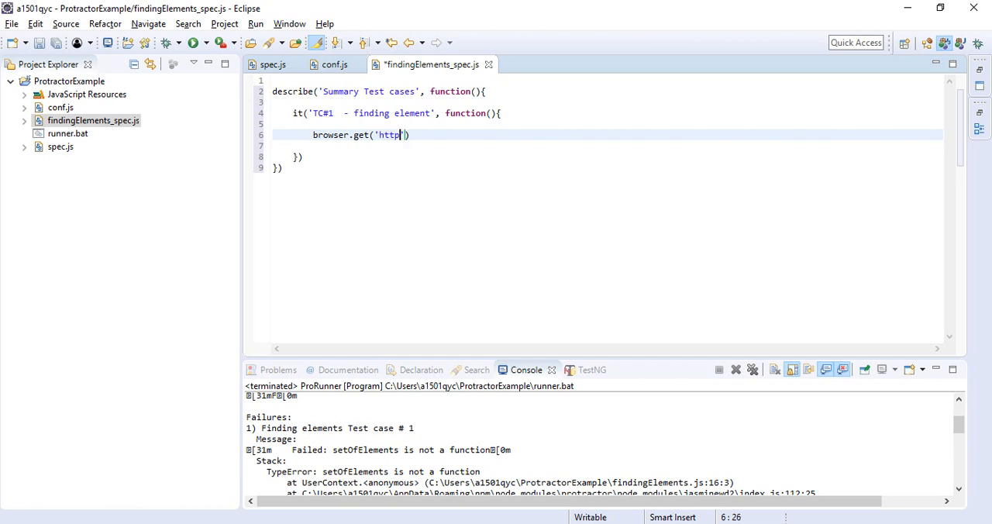
type("://angular")
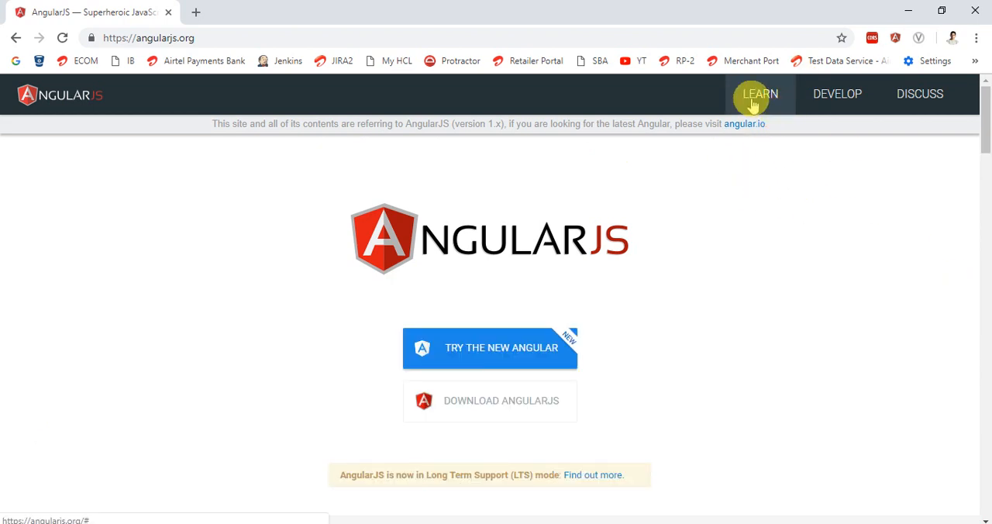
mouse_move(793, 220)
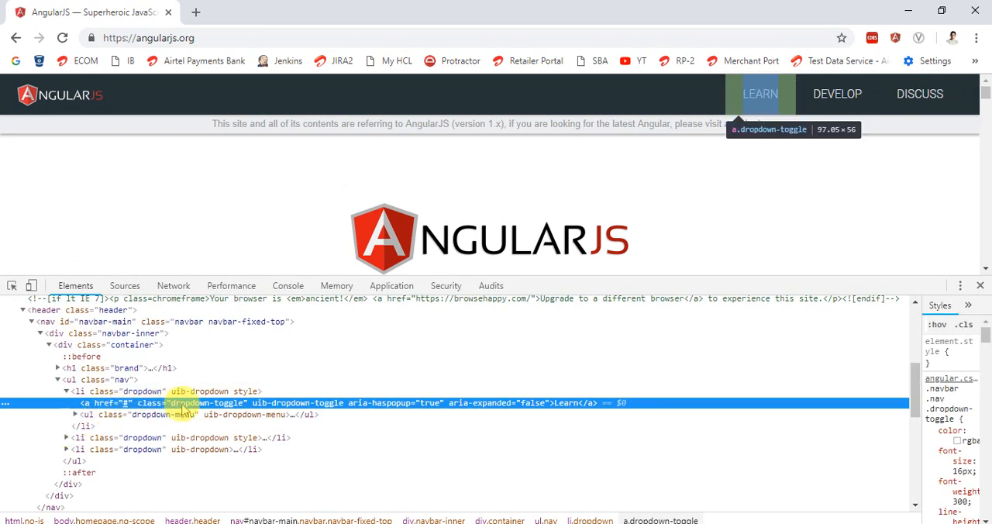
mouse_move(245, 414)
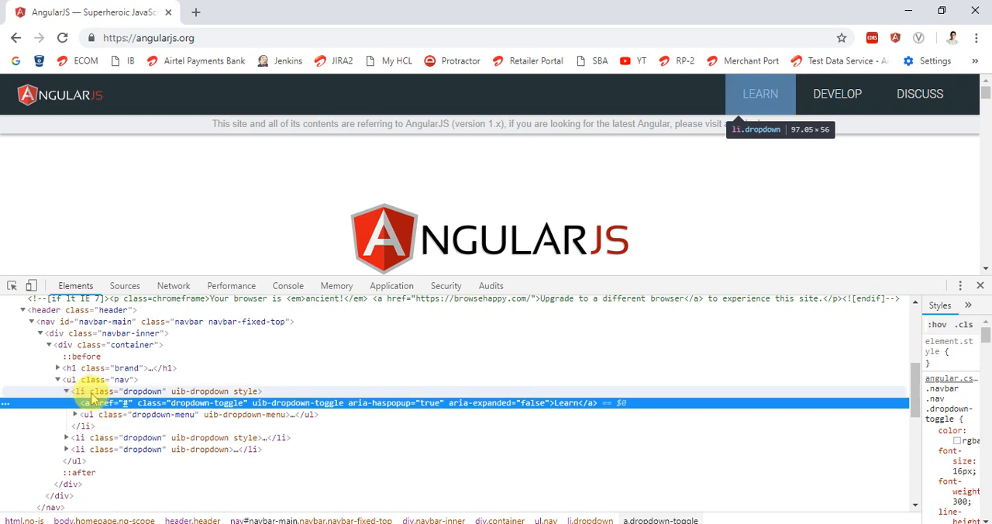
mouse_move(70, 378)
type("//*")
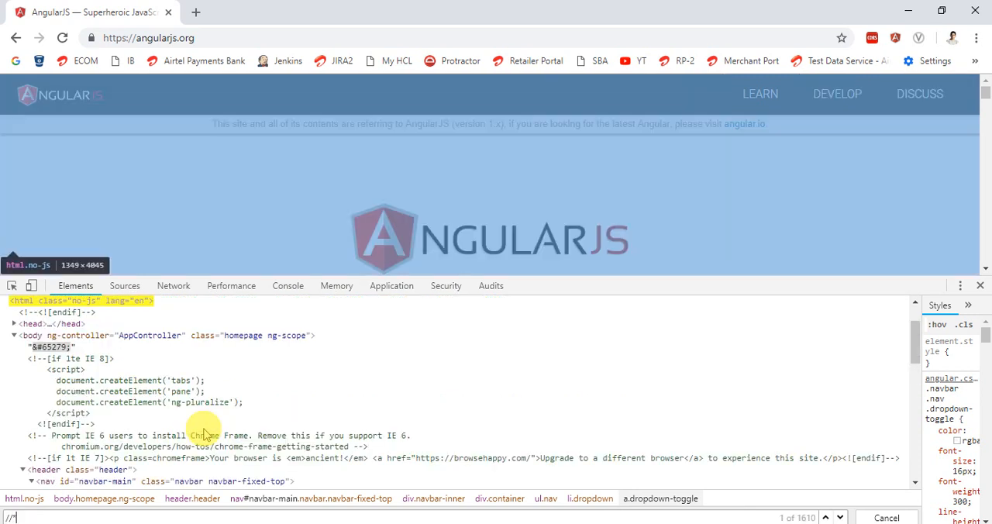
type("[@class='nav")
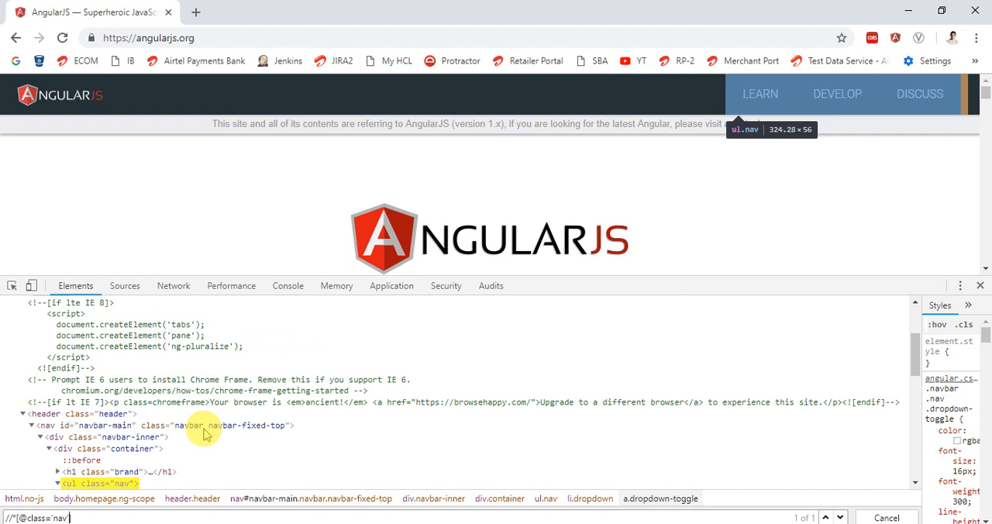
type("/ul")
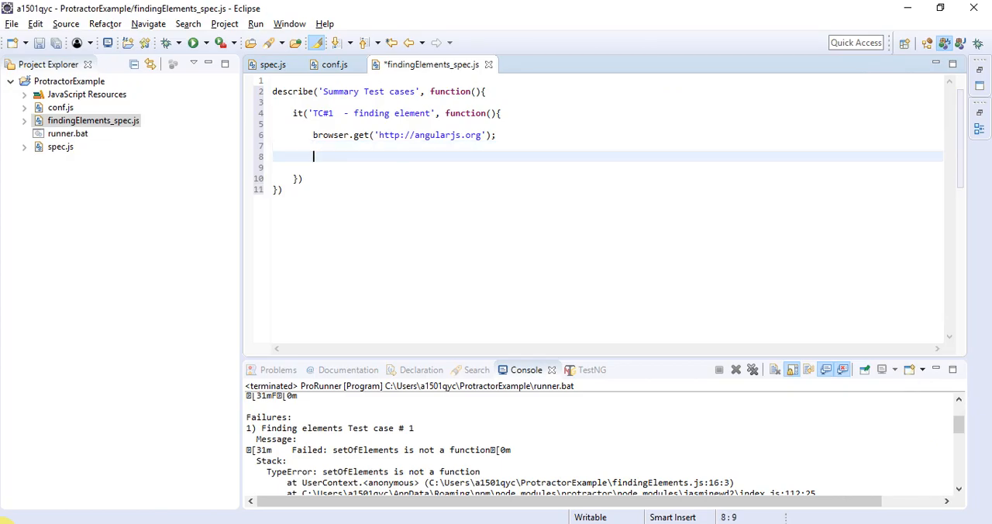
- Declare learnElement = element(by.xpath(...)) for the first nav link, checking the locator docs
type("learn")
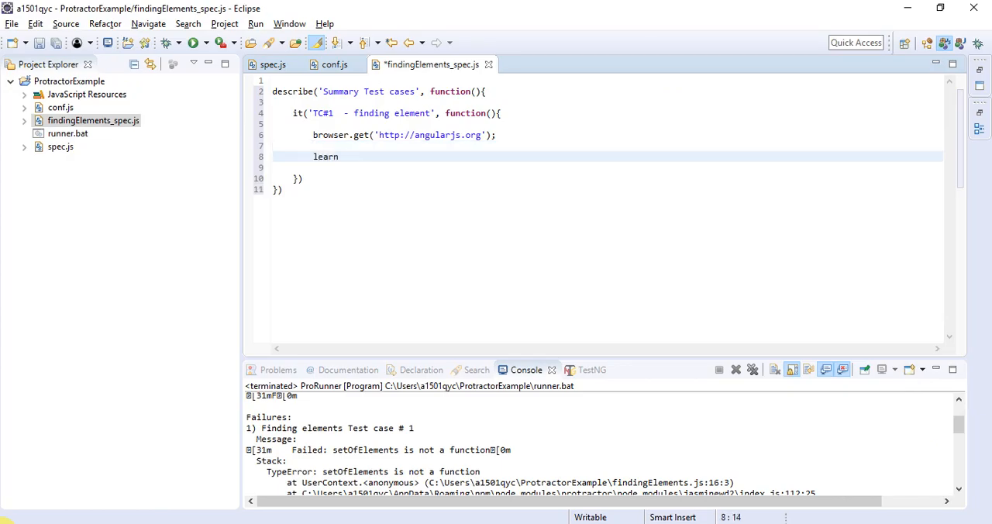
type("Element = el")
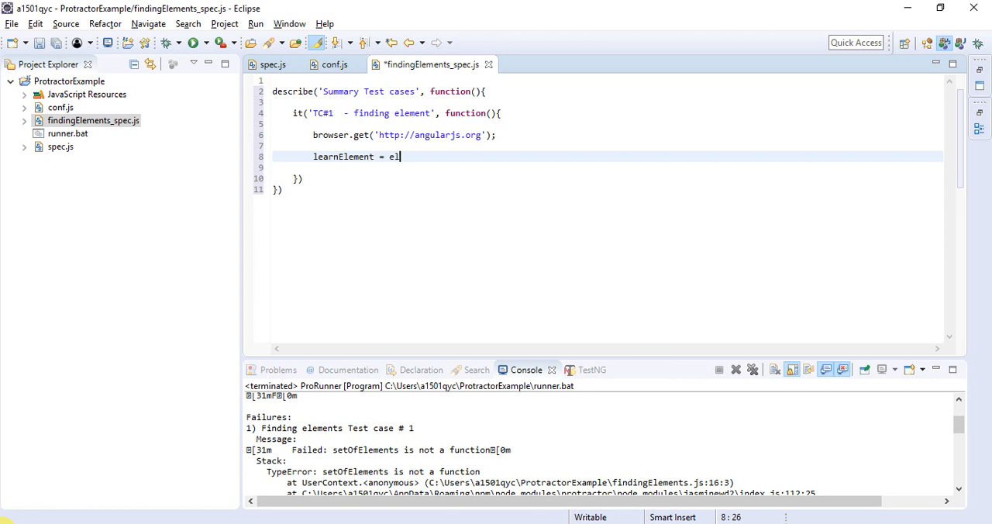
type("ement(b")
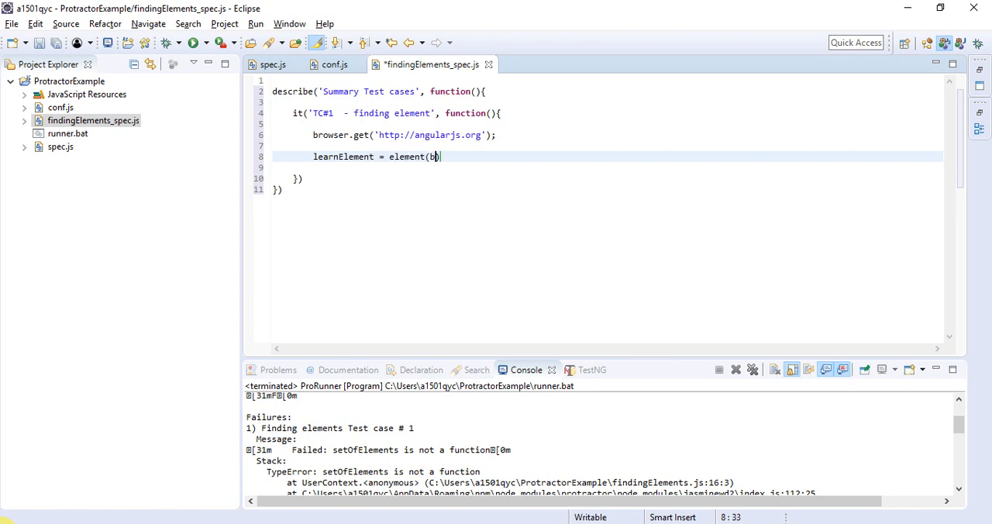
type("y.xpath(\"//*[@class='nav']/li[1]/a")
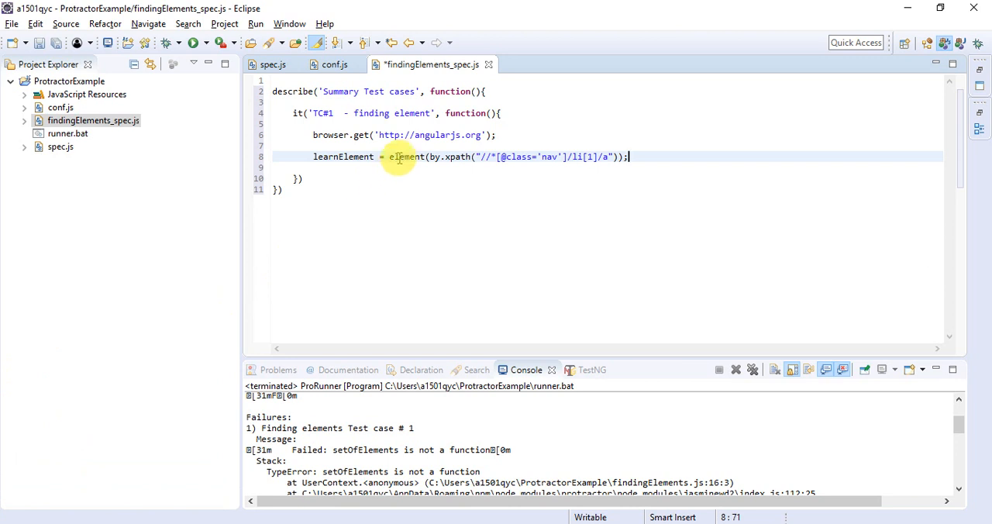
double_click(405, 157)
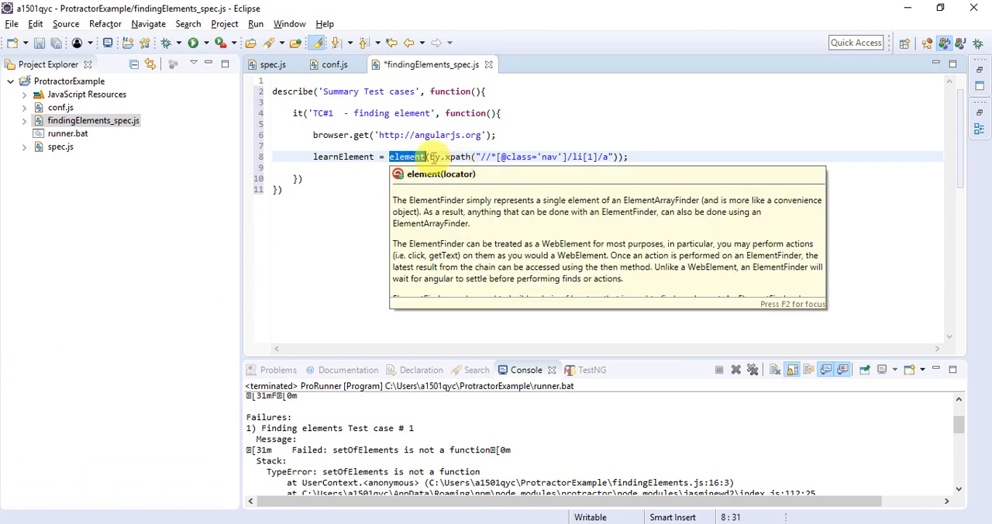
mouse_move(437, 156)
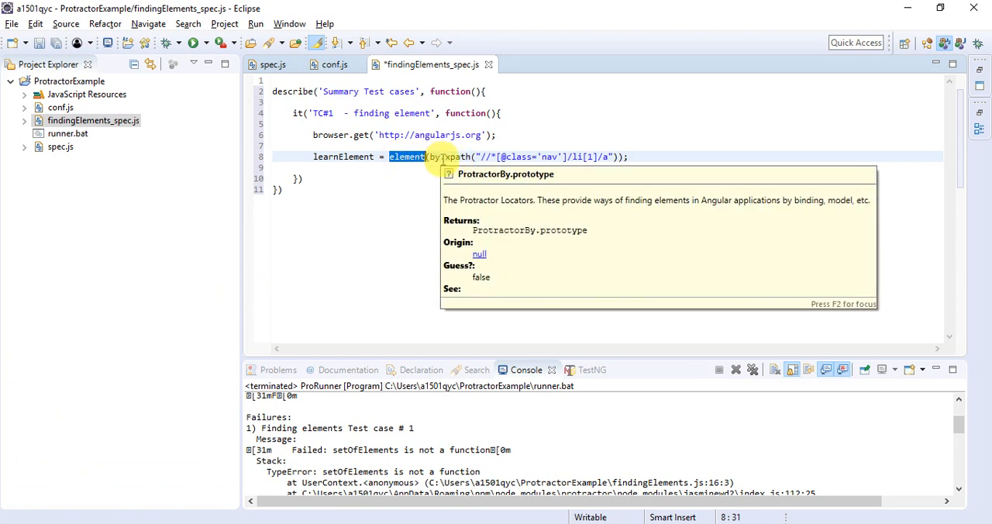
left_click(632, 157)
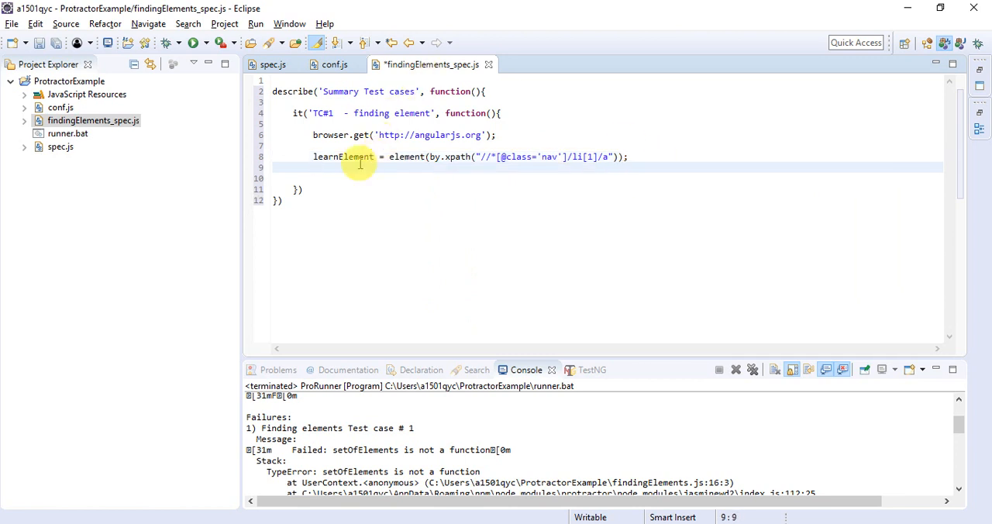
- Add learnElement.click(); and browser.sleep(5000); then save and launch the run
double_click(344, 157)
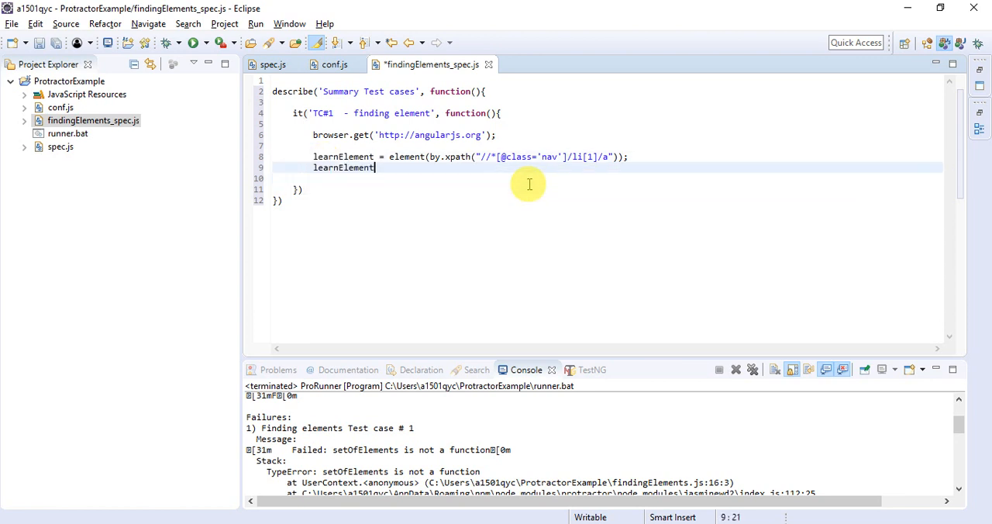
type(".click();")
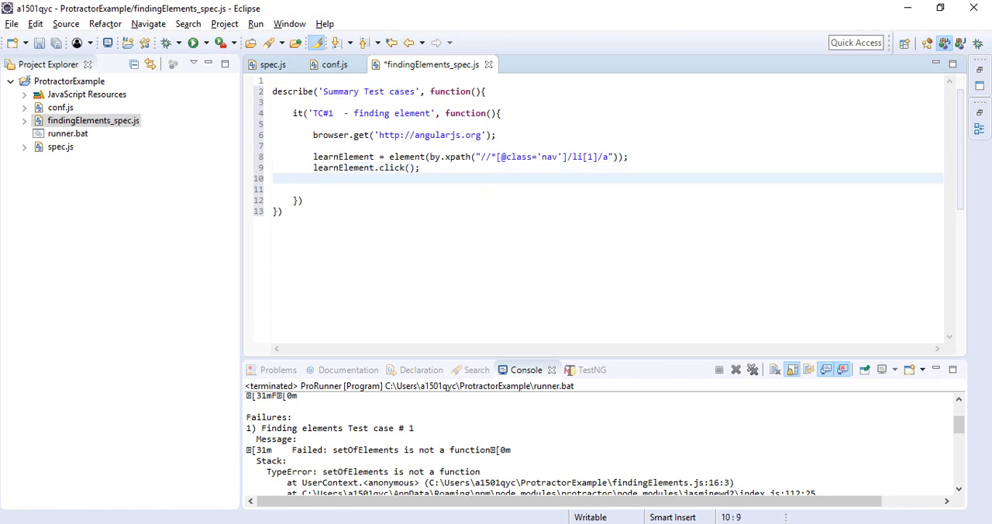
type("browser.s")
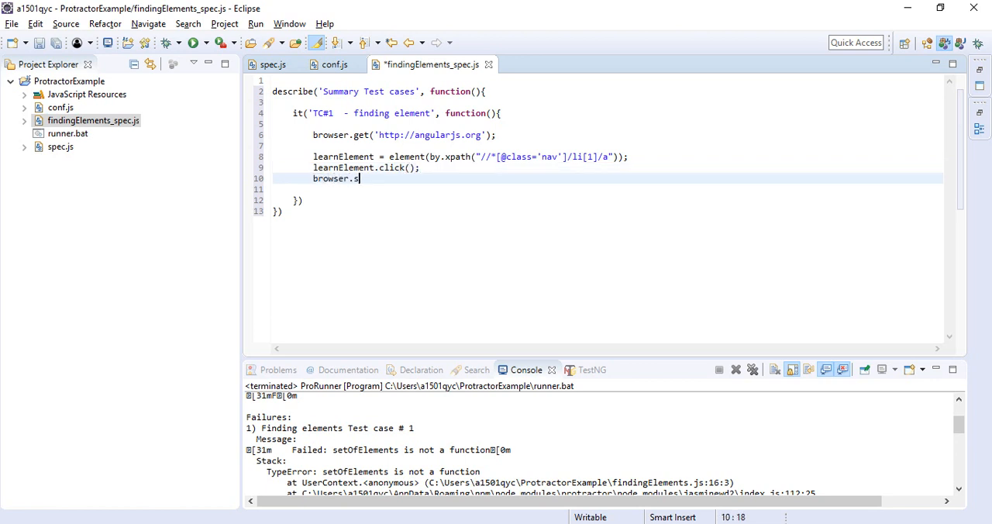
type("leep()")
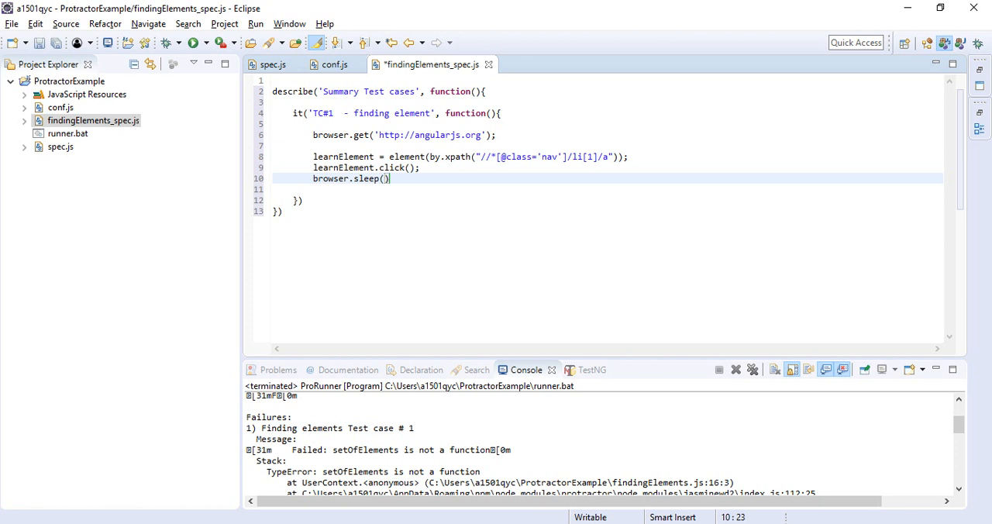
type("5000")
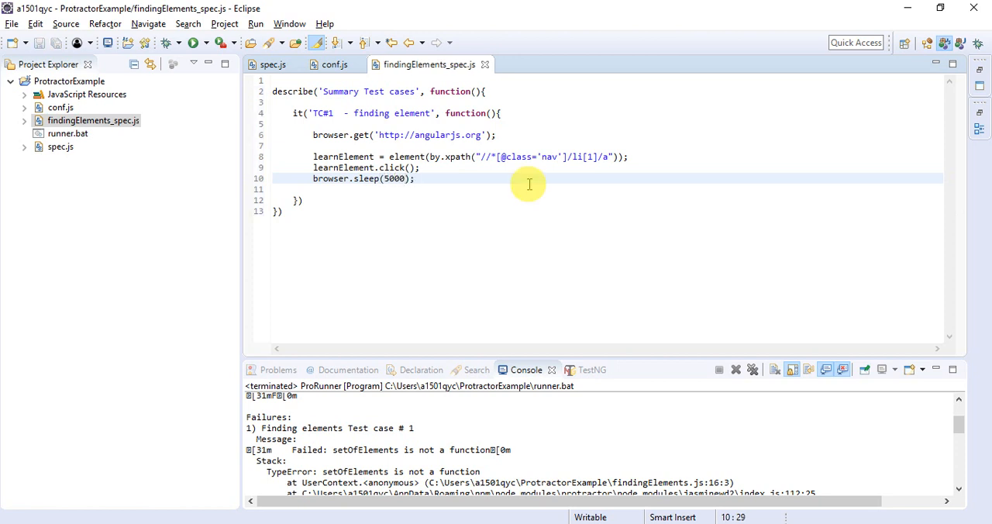
left_click(93, 121)
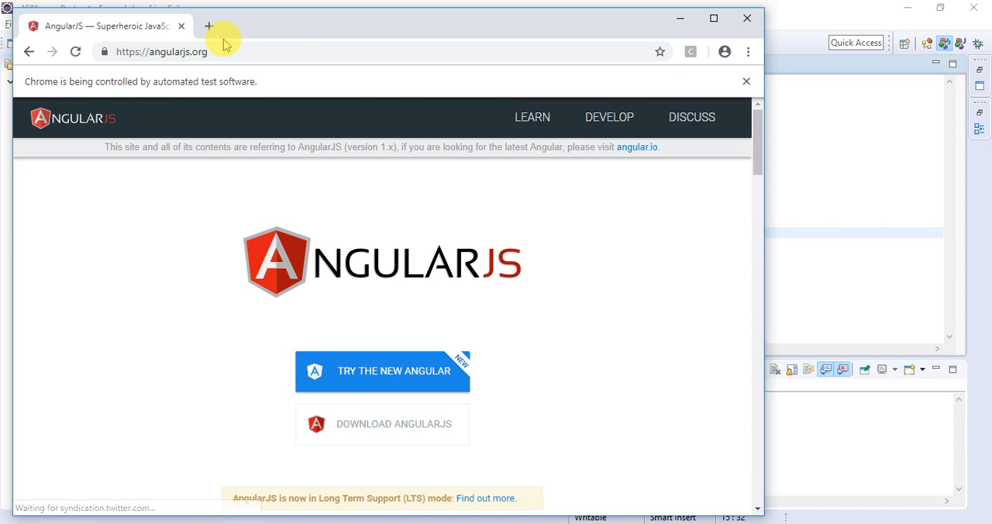
- Check the Console reports 1 spec, 0 failures and return to the spec editor
left_click(534, 118)
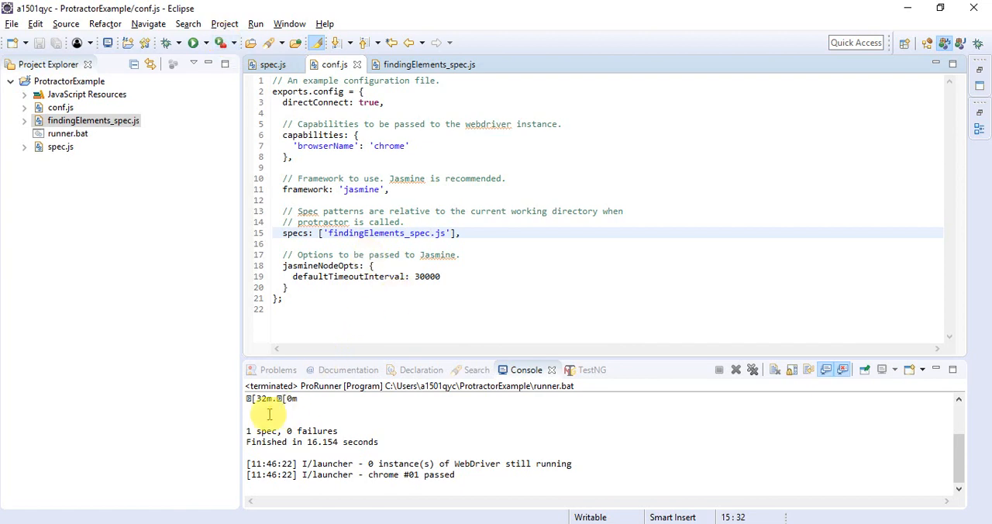
left_click(428, 65)
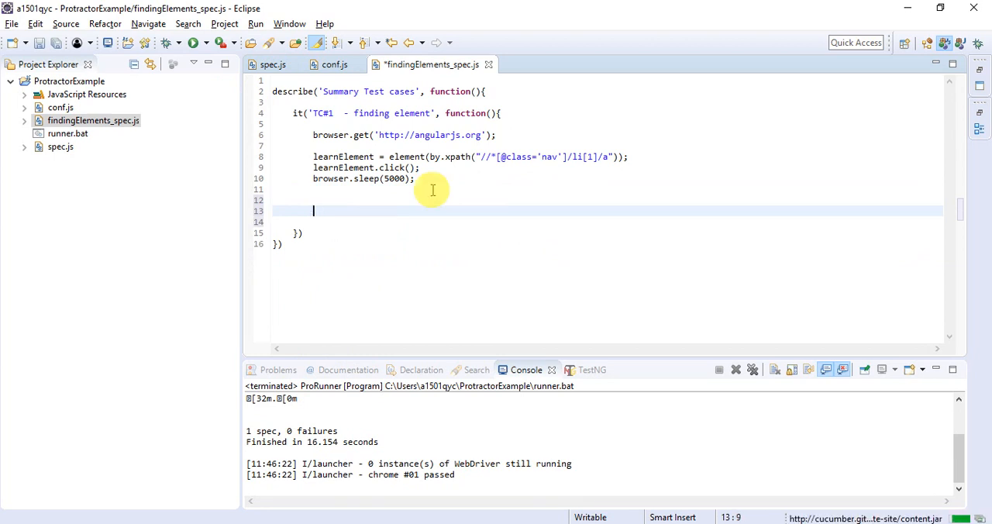
type("var men")
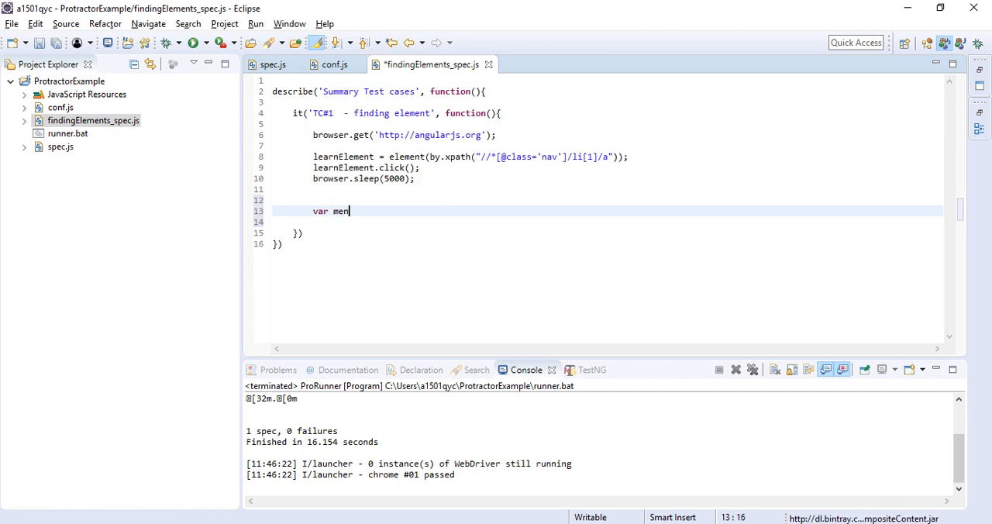
type("uElements =")
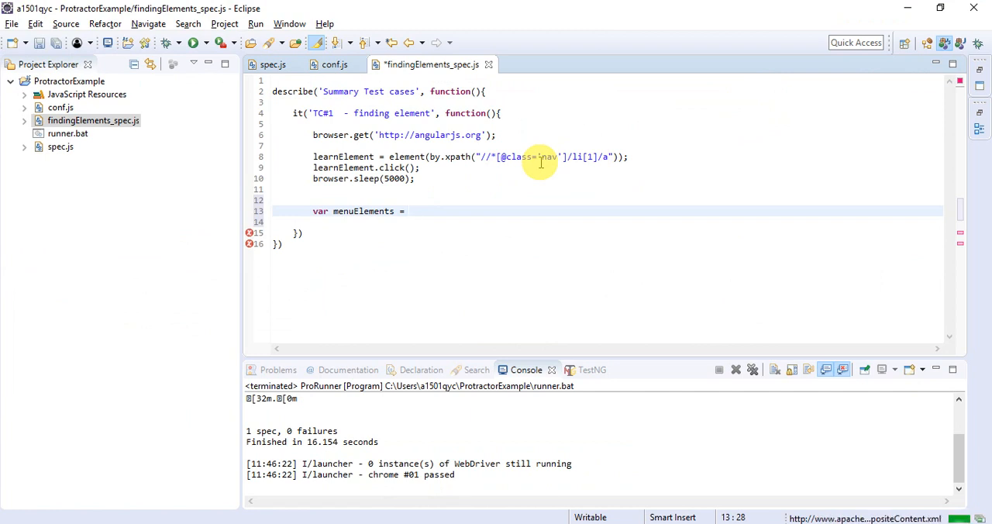
left_click_drag(390, 157, 422, 167)
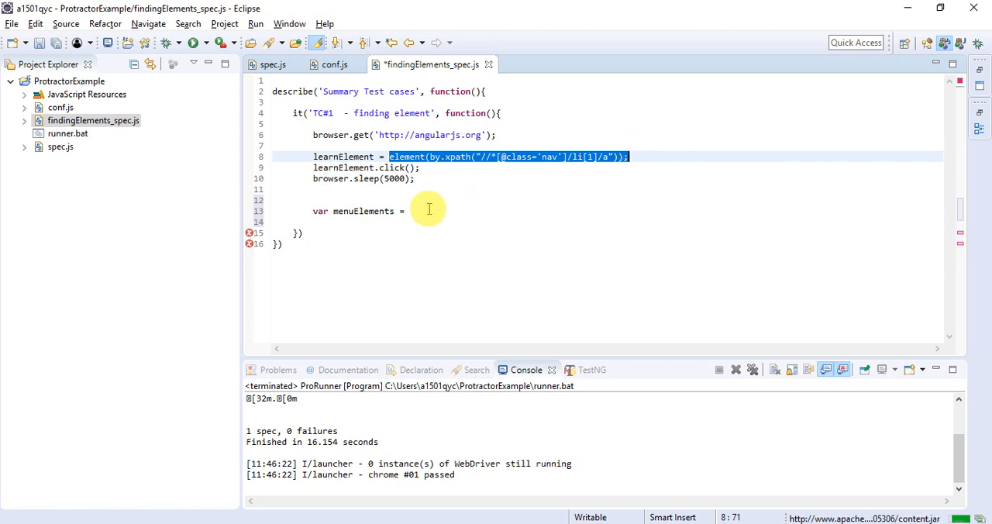
type("element(by.xpath(\"//*[@class='nav']/li[1]/a\"));")
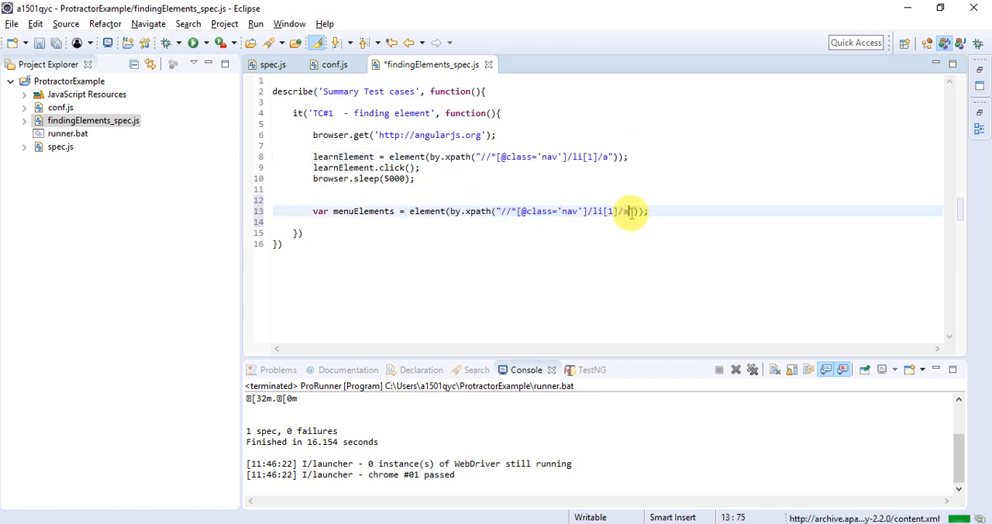
key("BackSpace")
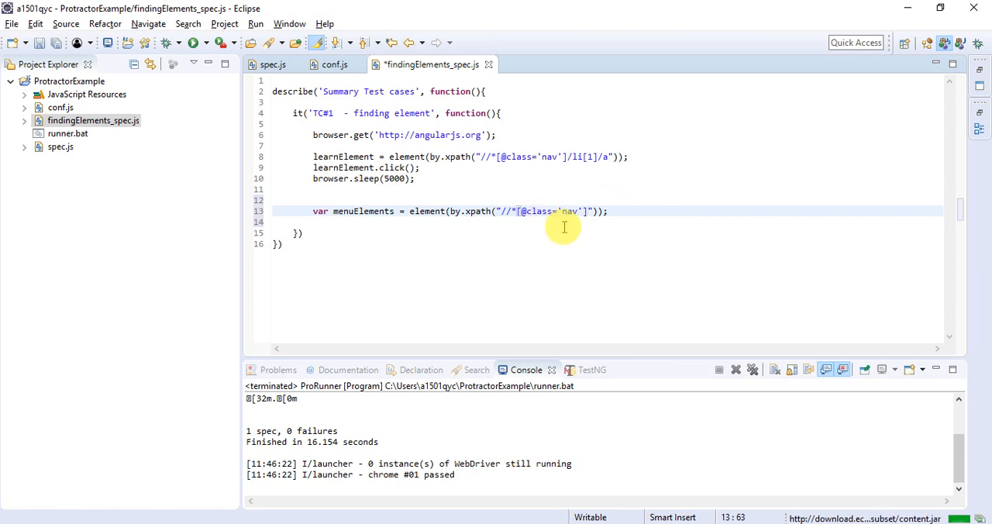
mouse_move(432, 210)
type("/li[")
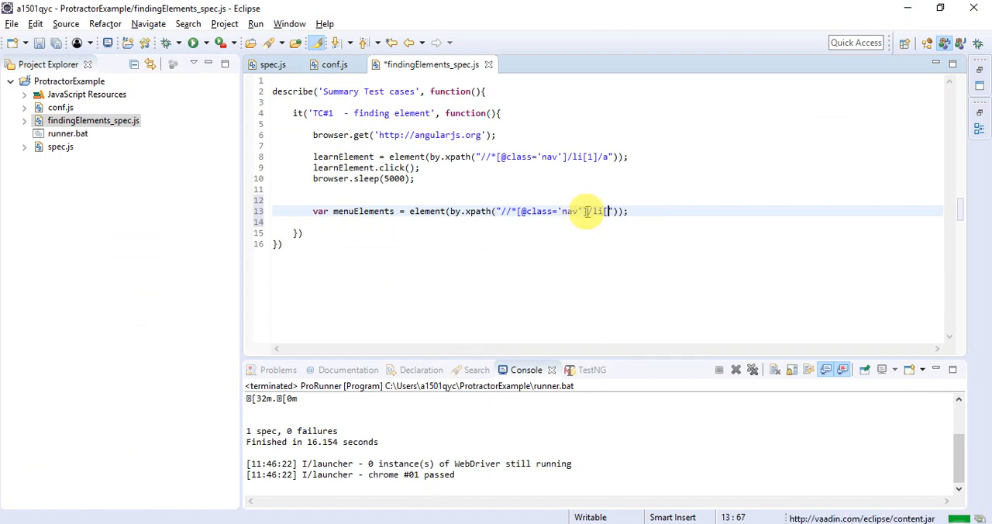
key("BackSpace")
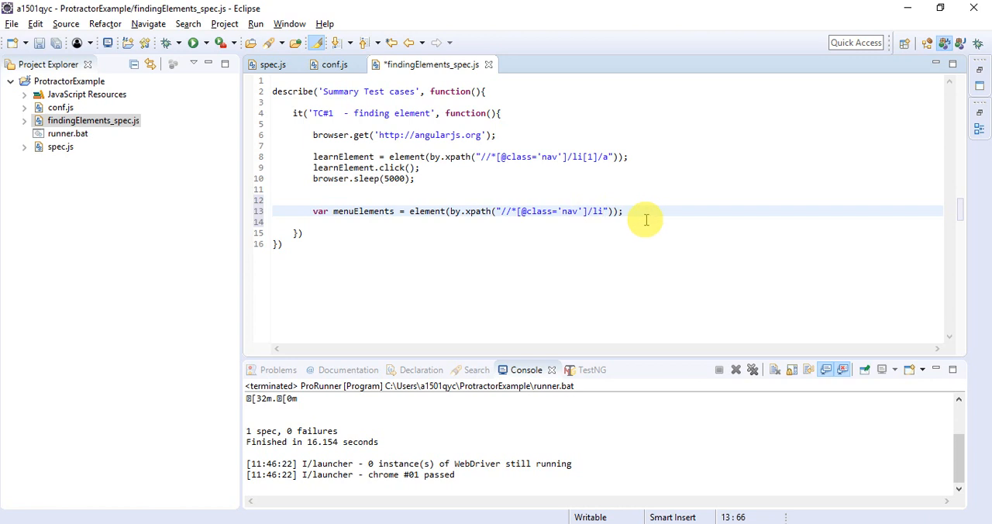
double_click(363, 211)
type(".all")
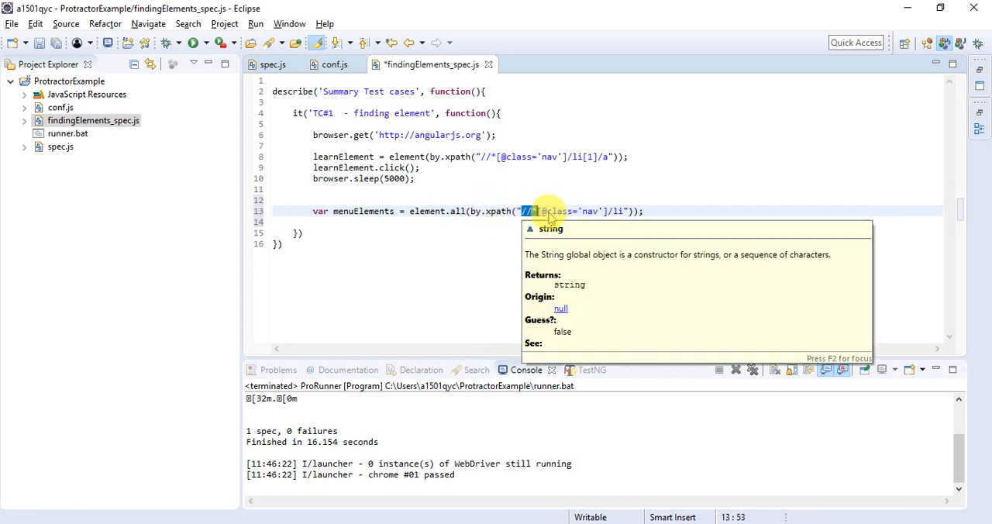
left_click(643, 211)
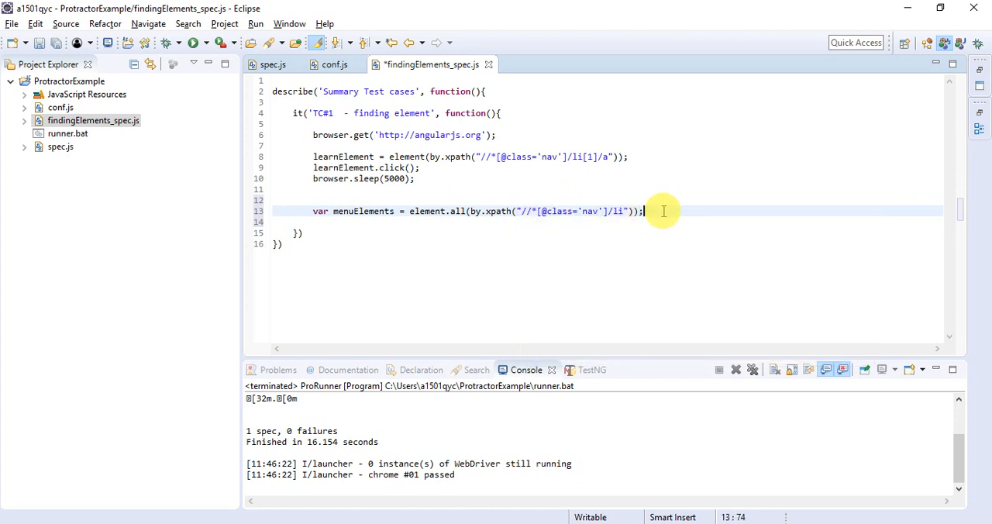
key("Return")
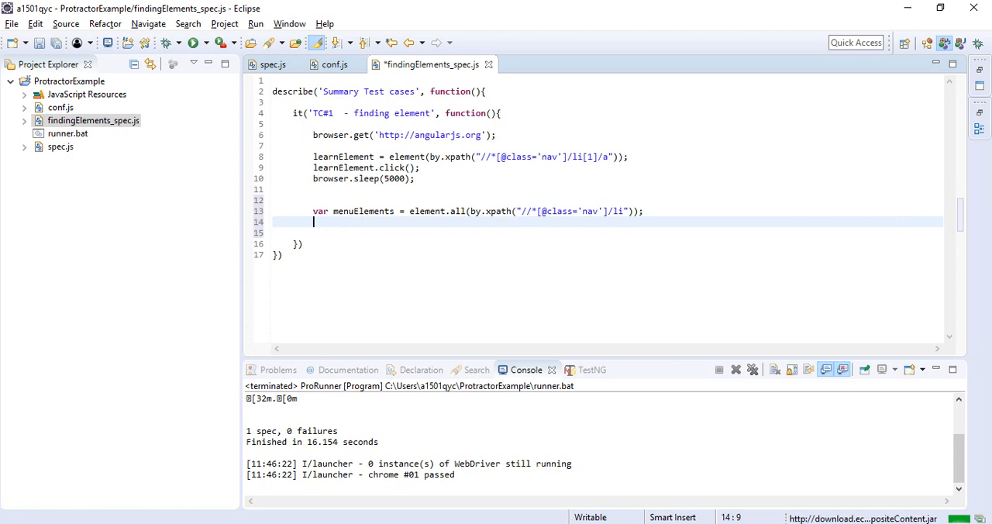
- Add menuElements.last().click(); followed by browser.sleep(5000); to click the last nav item
double_click(363, 211)
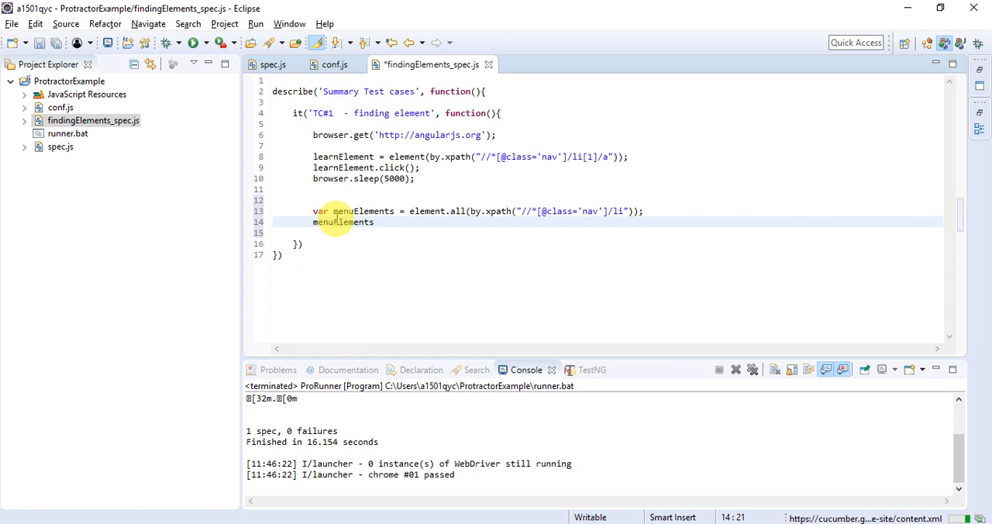
type(".last()")
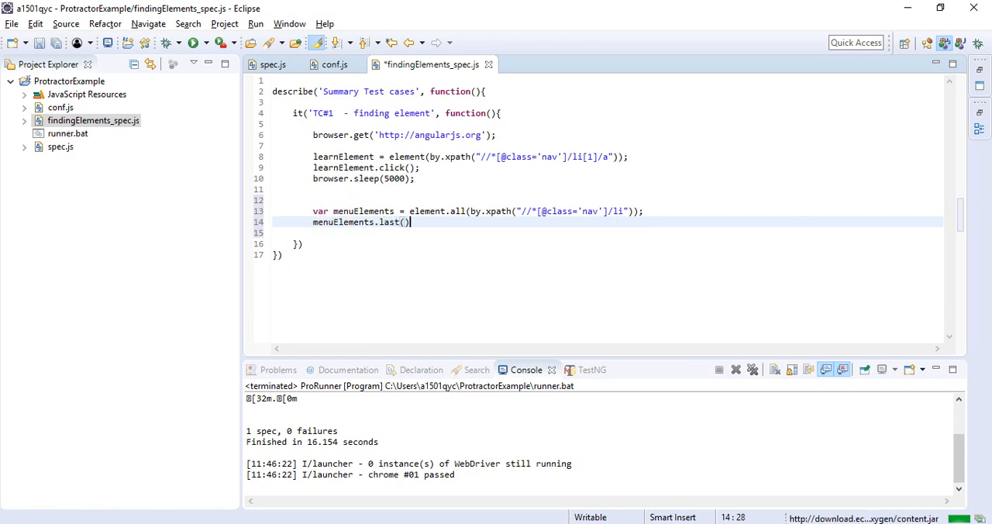
type(".click")
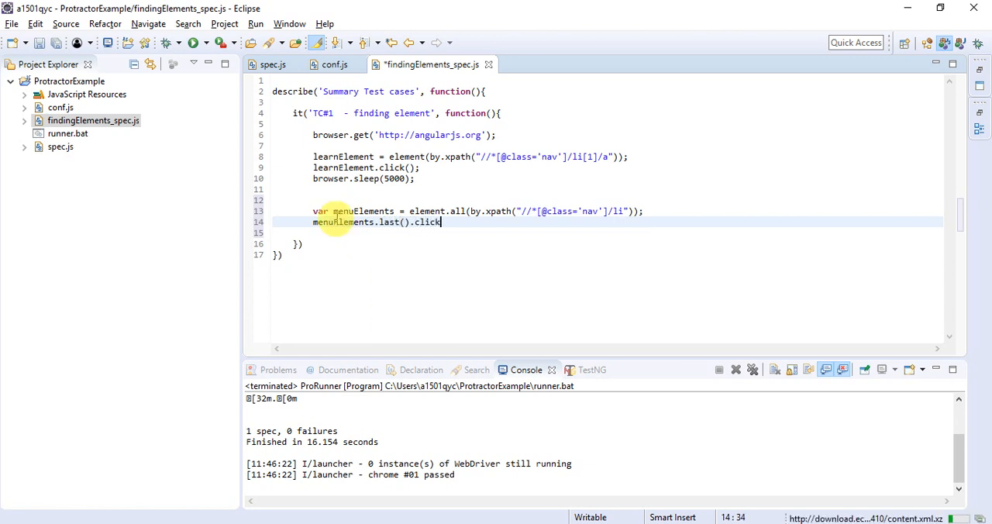
type("();")
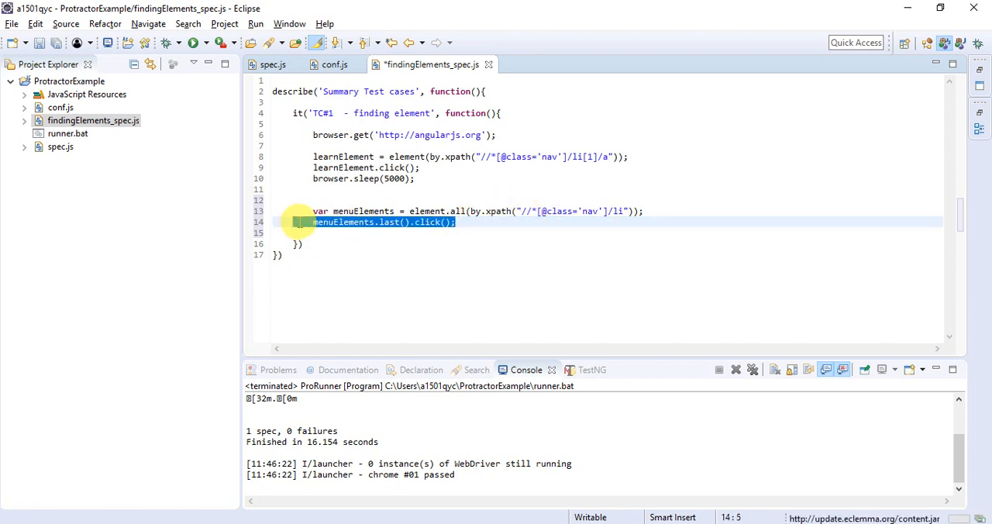
type("b")
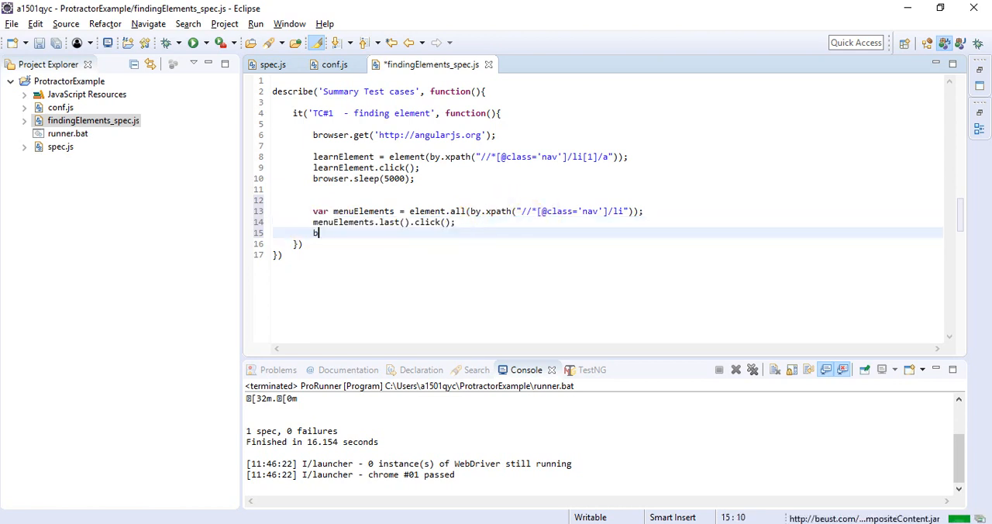
type("rowser.slee")
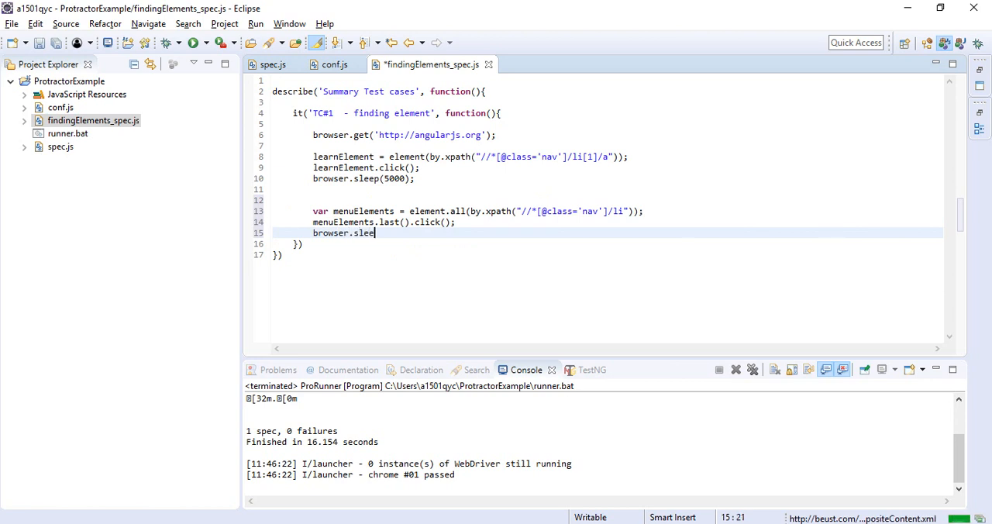
type("(5000);")
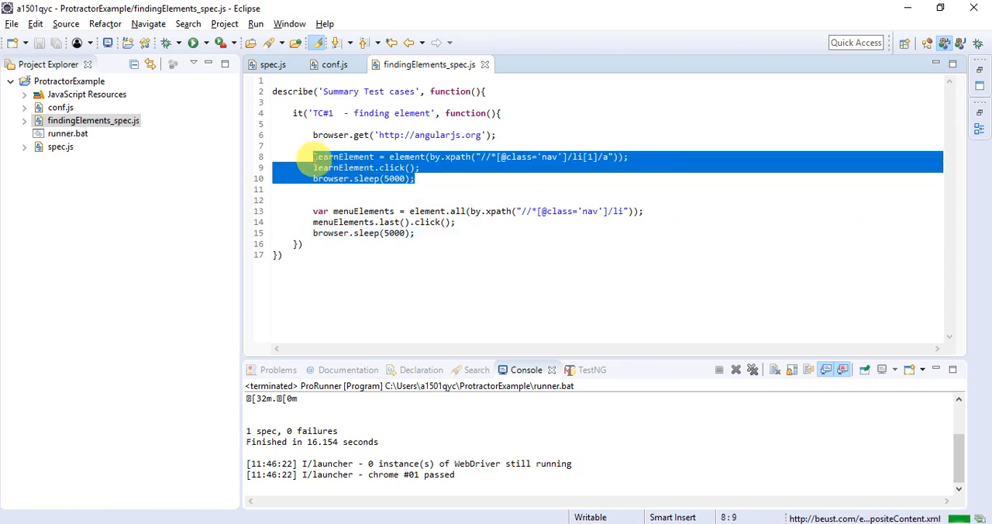
- Block-comment the LEARN-link lines and rerun the spec, opening the Discuss menu in Chrome
key("Ctrl+Shift+/")
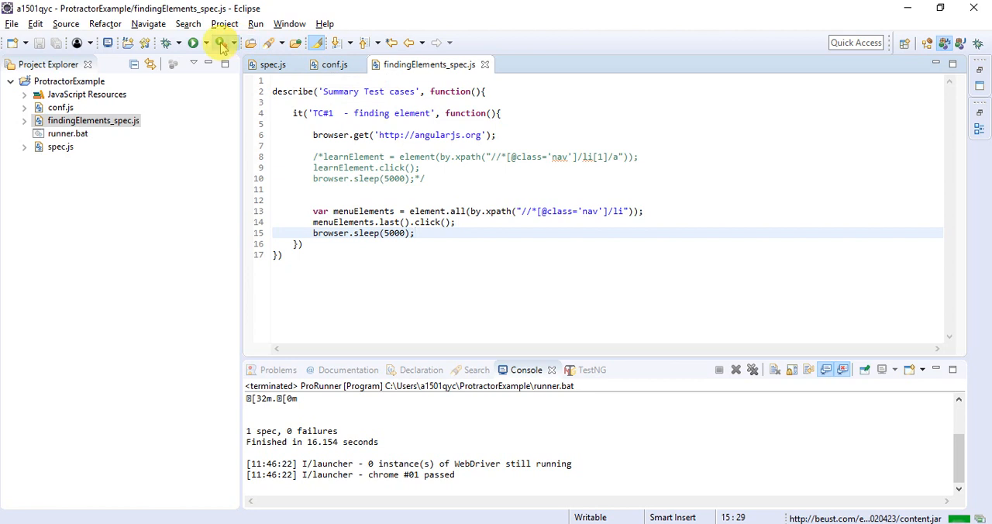
left_click(192, 43)
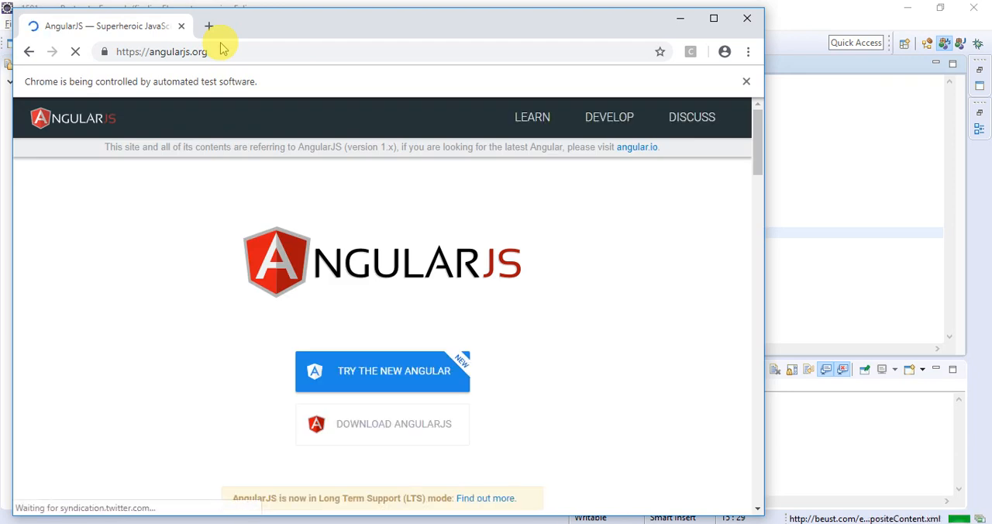
left_click(691, 118)
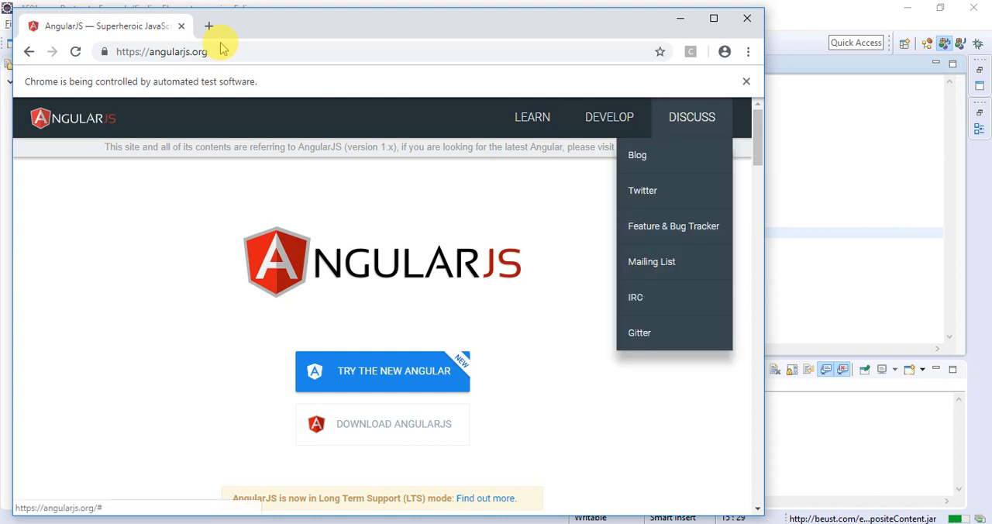